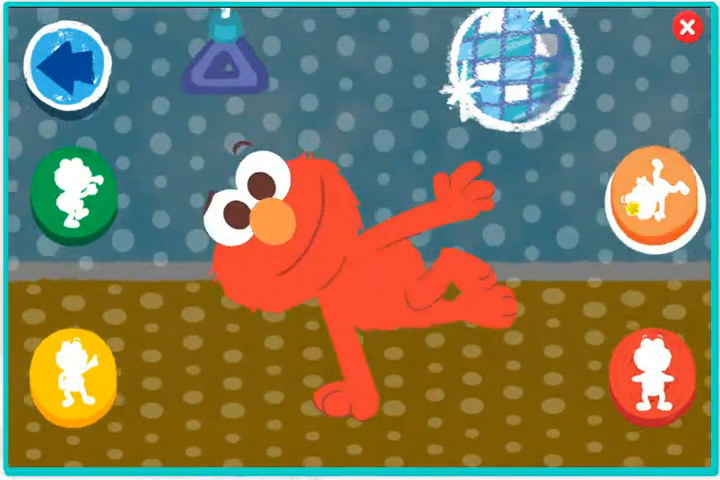
Step: Dress Dorothy with the black pirate hat and red lips over her mask and feathers
left_click(656, 384)
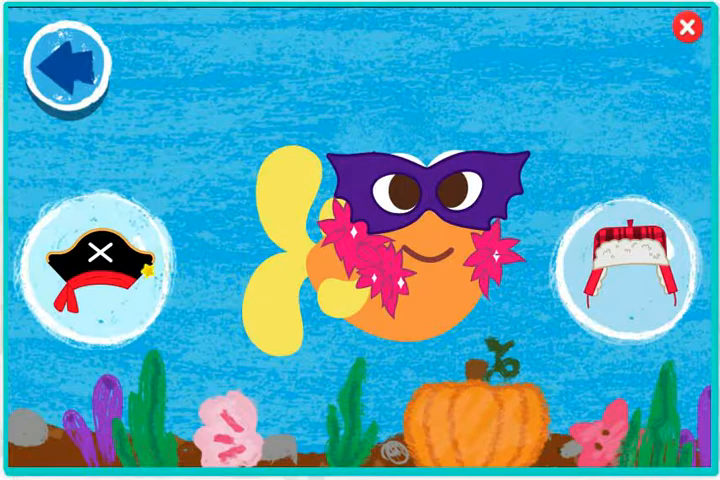
left_click(98, 264)
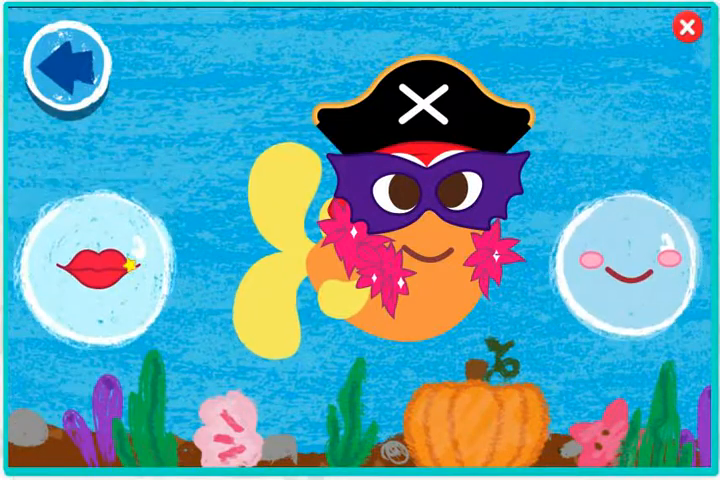
left_click(96, 268)
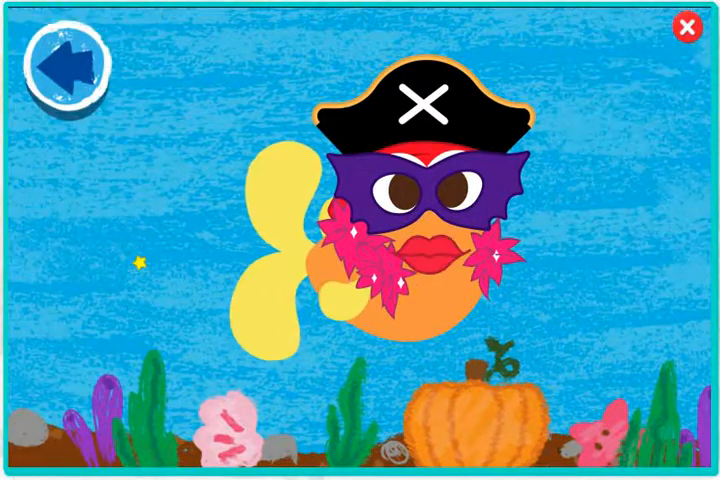